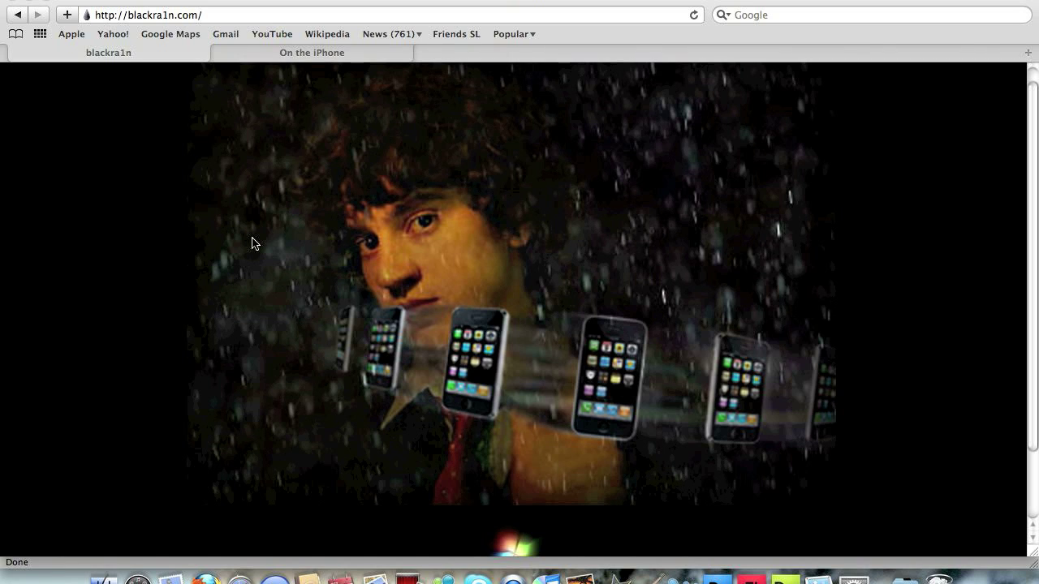
# - Scroll the blackra1n page down to the Donate button, then switch to the iphonejtag blog post
pyautogui.scroll(-3)
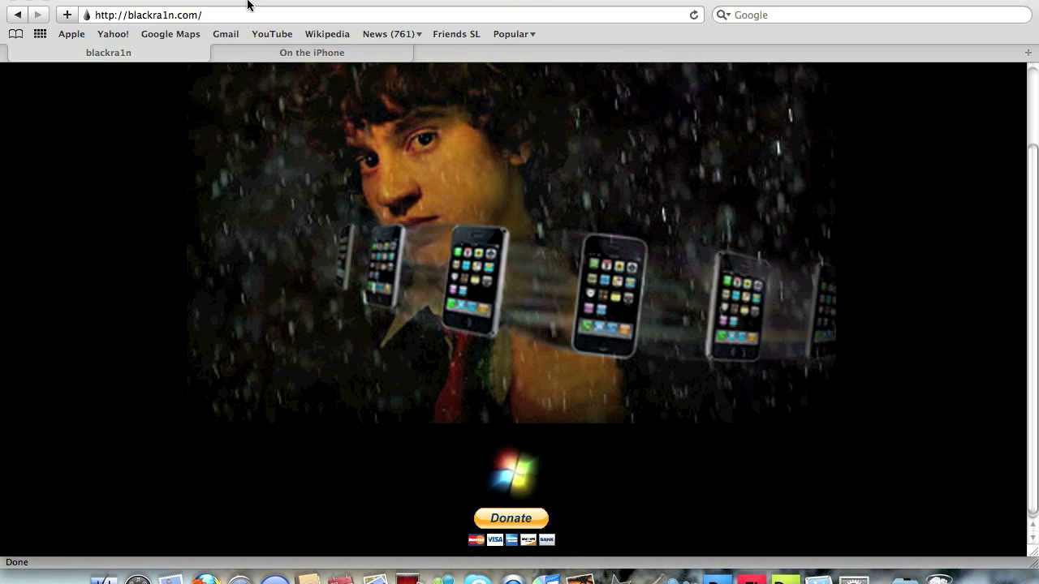
pyautogui.moveTo(254, 128)
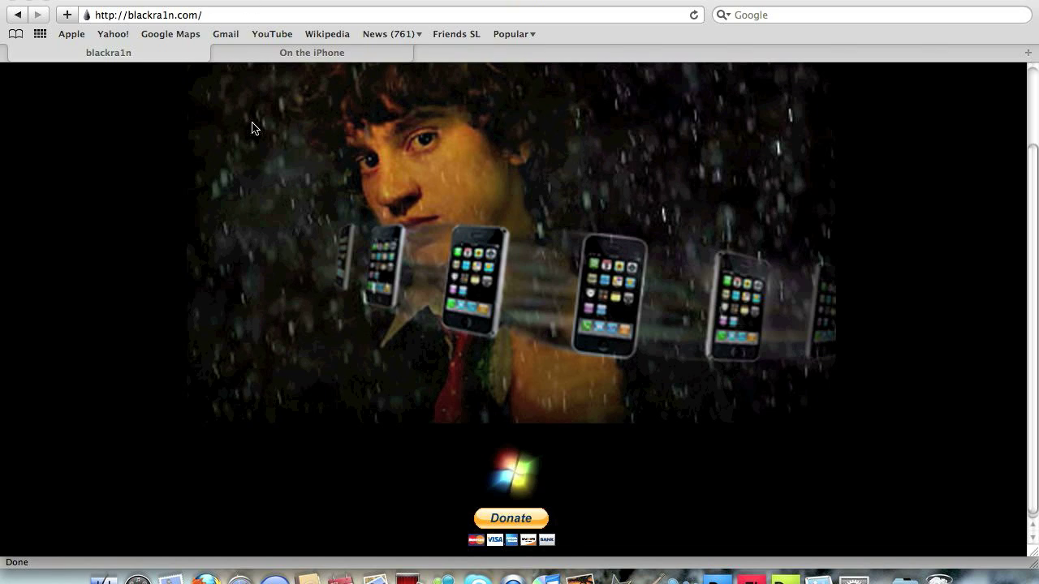
pyautogui.moveTo(510, 245)
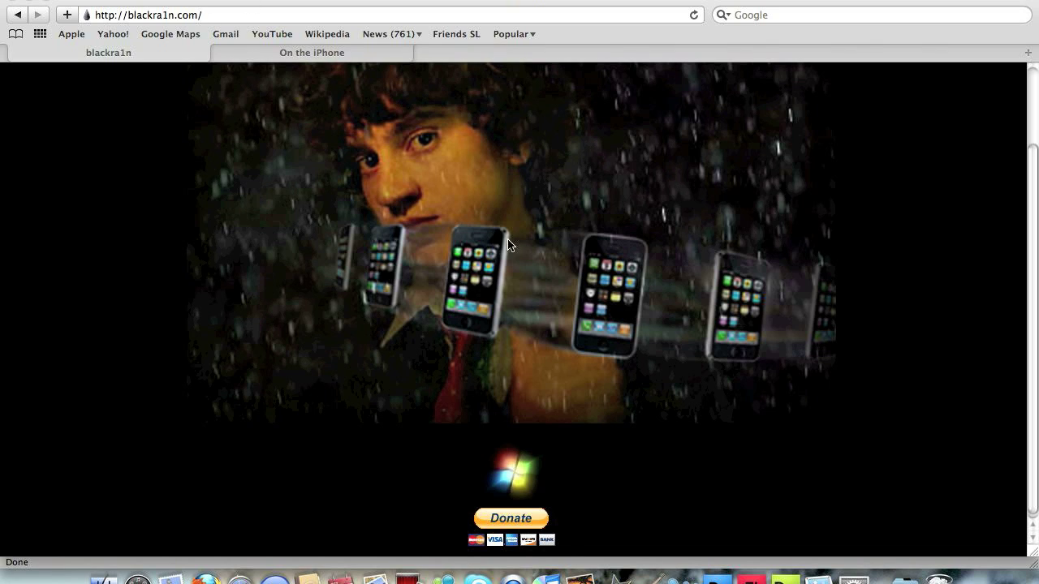
pyautogui.click(312, 52)
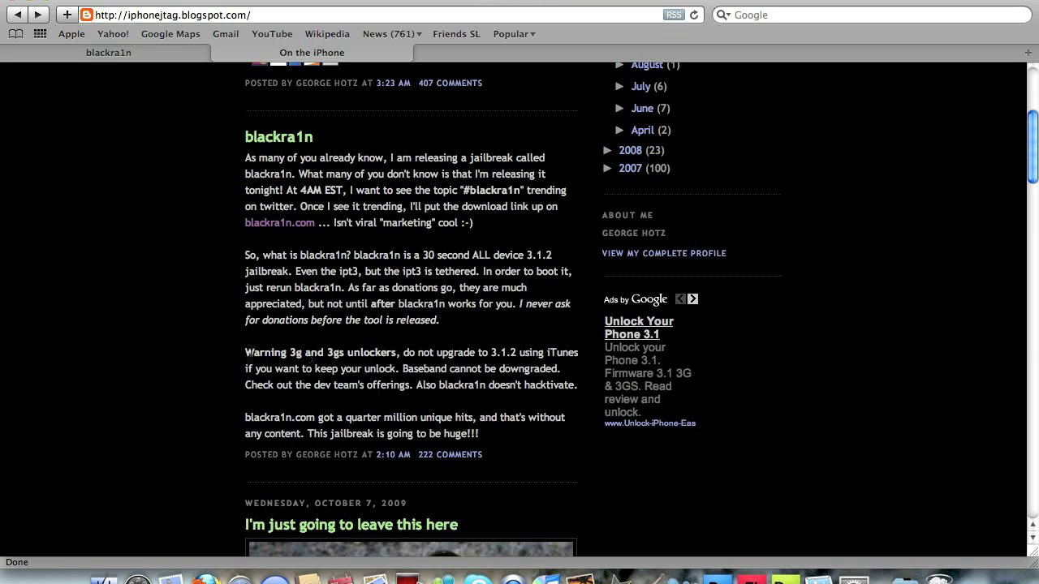
# - Select the paragraph warning 3G and 3GS unlockers not to upgrade to 3.1.2
pyautogui.moveTo(245, 352); pyautogui.dragTo(578, 385)
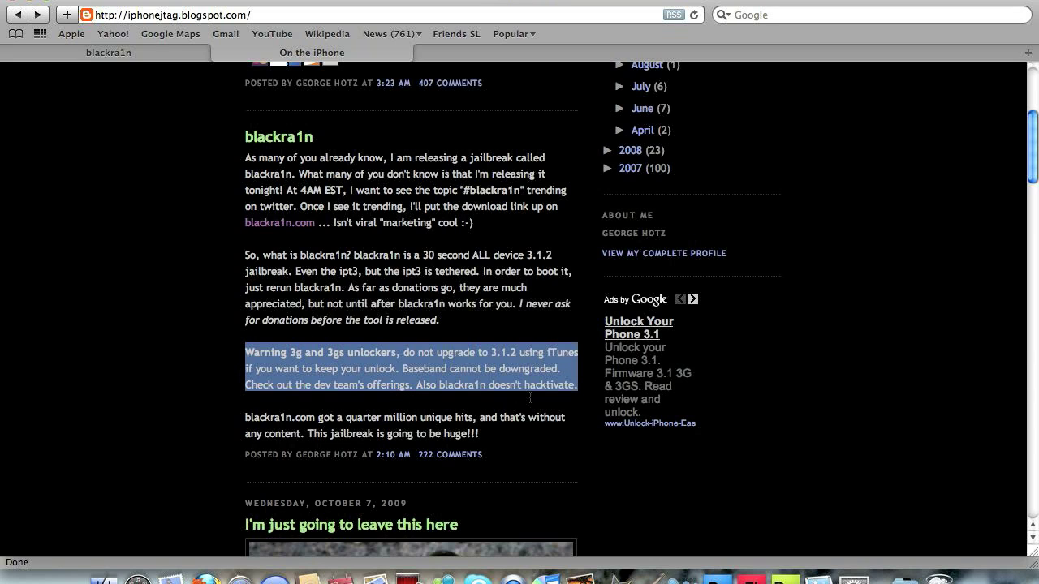
pyautogui.moveTo(533, 400)
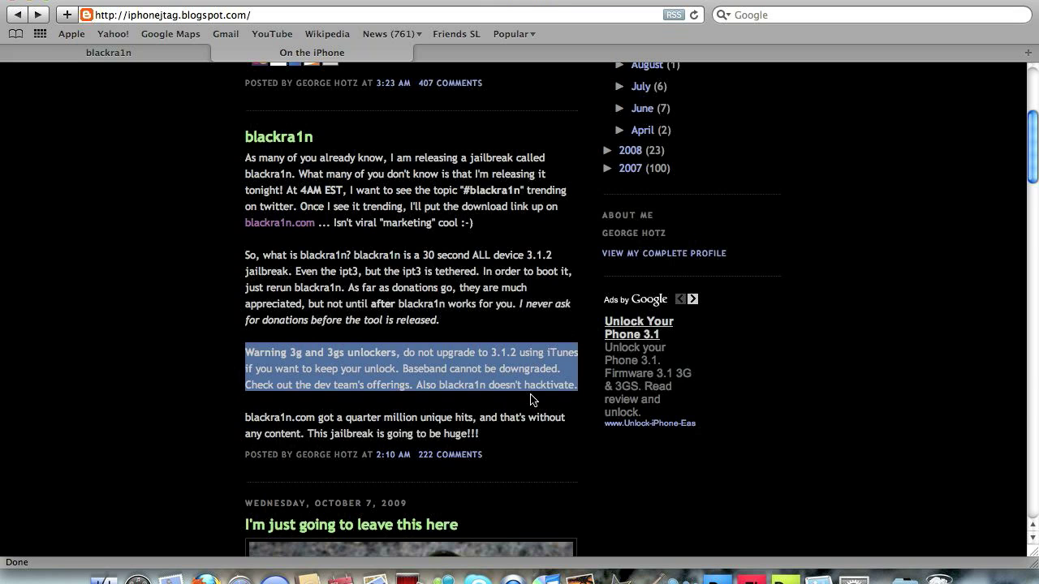
# - Return to the blackra1n homepage with its spinning-iPhones artwork and Windows download icon
pyautogui.click(279, 222)
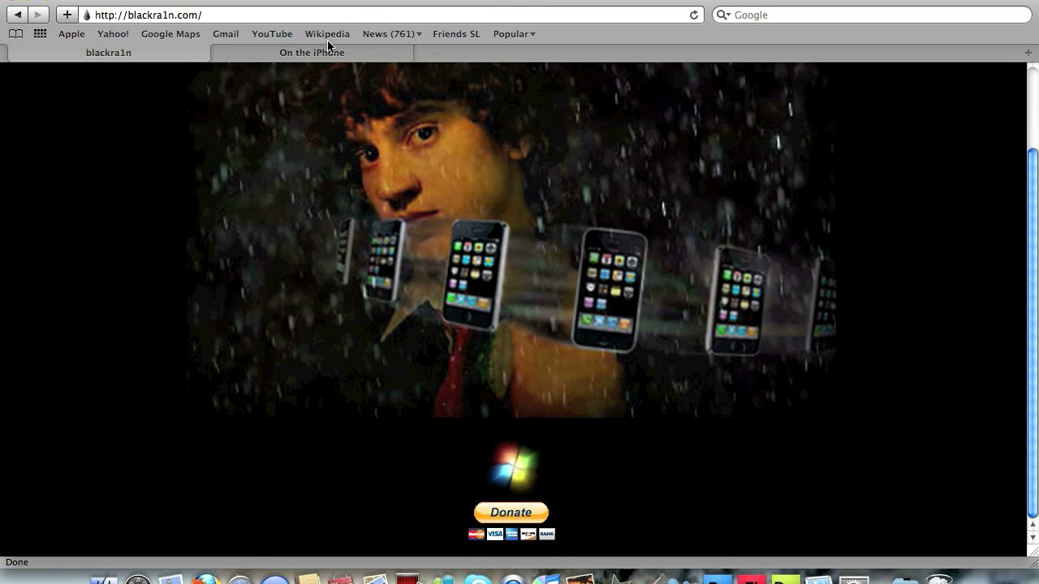
pyautogui.moveTo(171, 341)
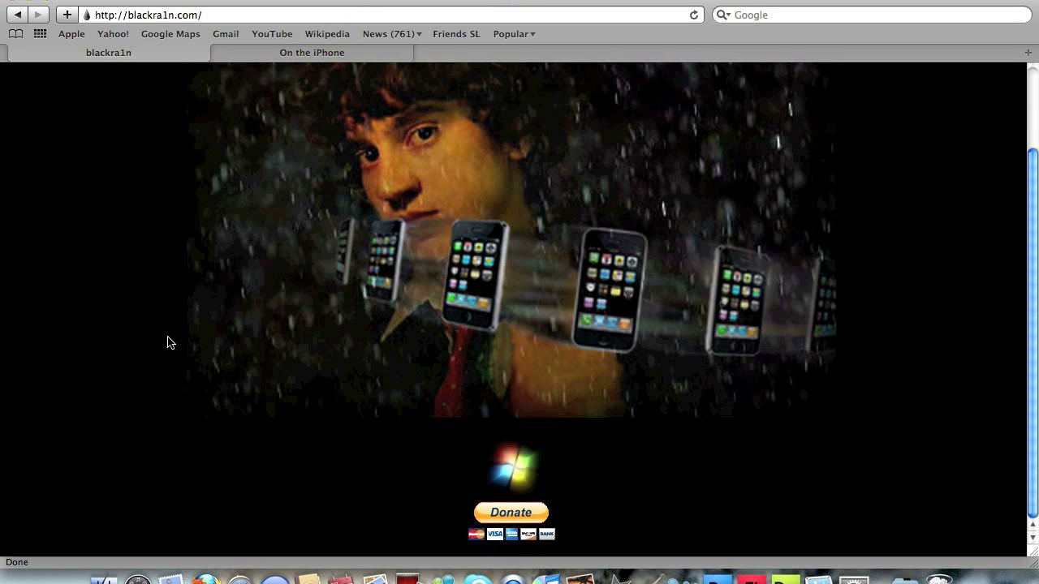